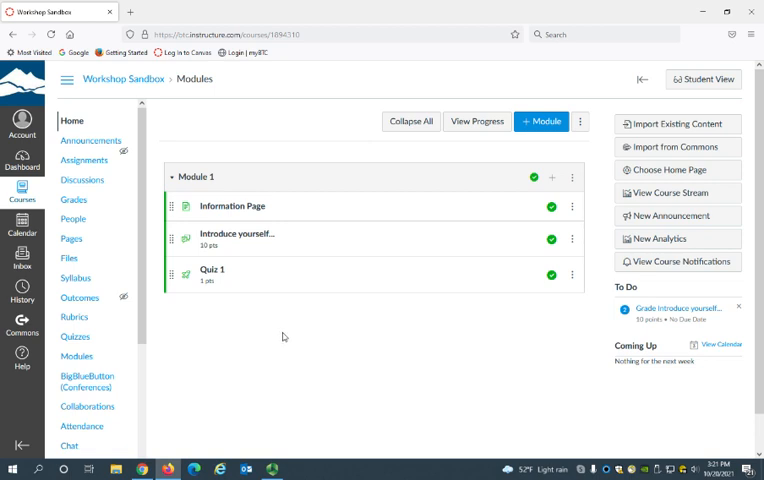
{"action": "mouse_move", "coordinate": [390, 298]}
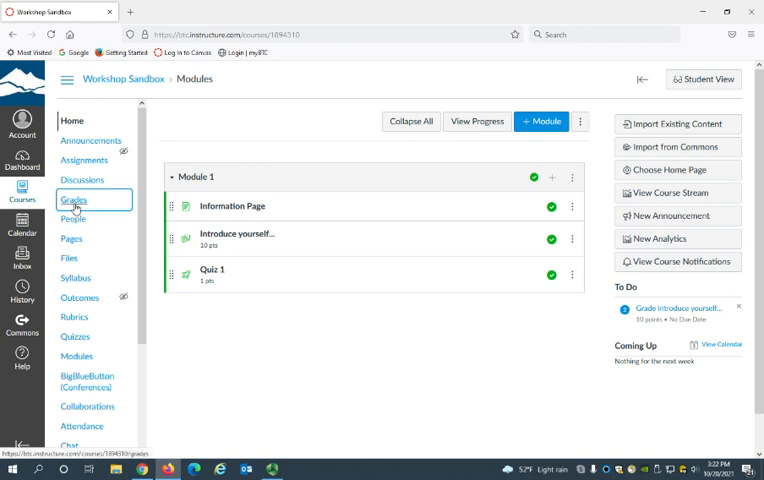
View the Workshop Sandbox gradebook with students' current assignment scores.
{"action": "left_click", "coordinate": [72, 200]}
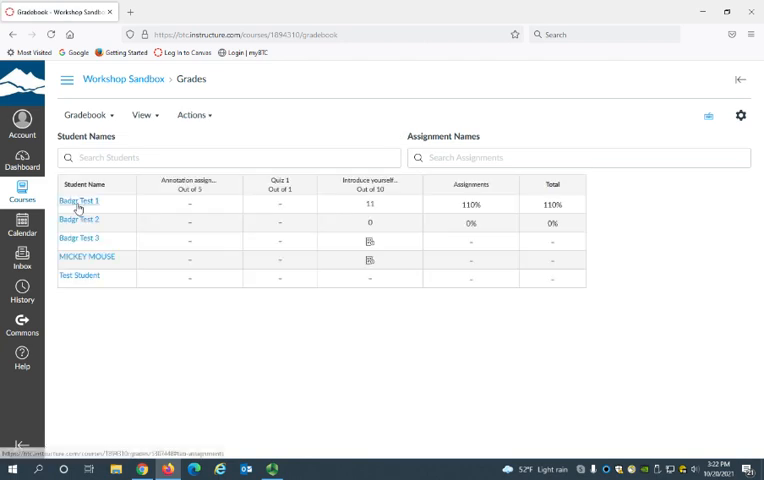
{"action": "mouse_move", "coordinate": [228, 256]}
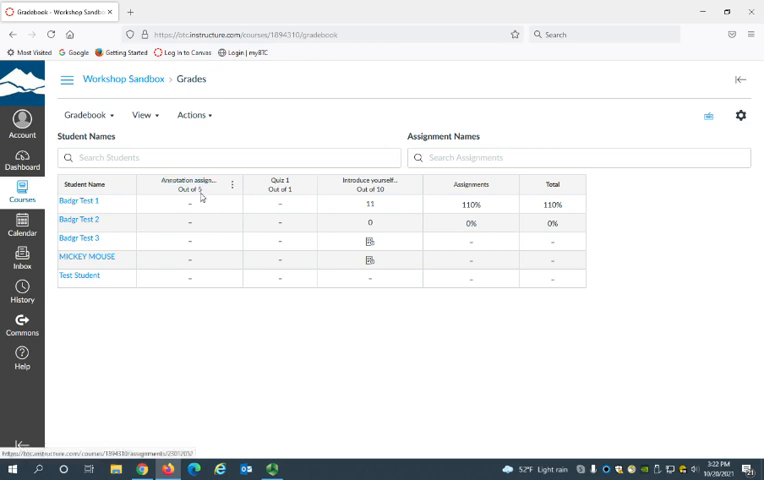
{"action": "mouse_move", "coordinate": [196, 216]}
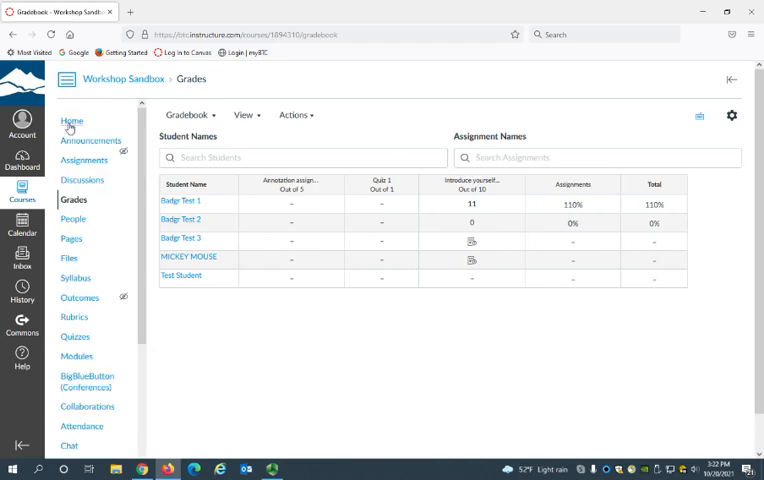
{"action": "mouse_move", "coordinate": [84, 160]}
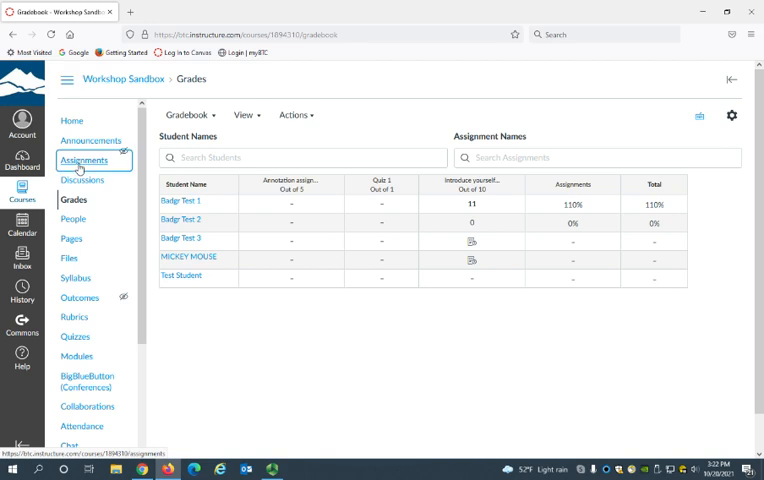
Start a new assignment from the course's Assignments list.
{"action": "left_click", "coordinate": [84, 160]}
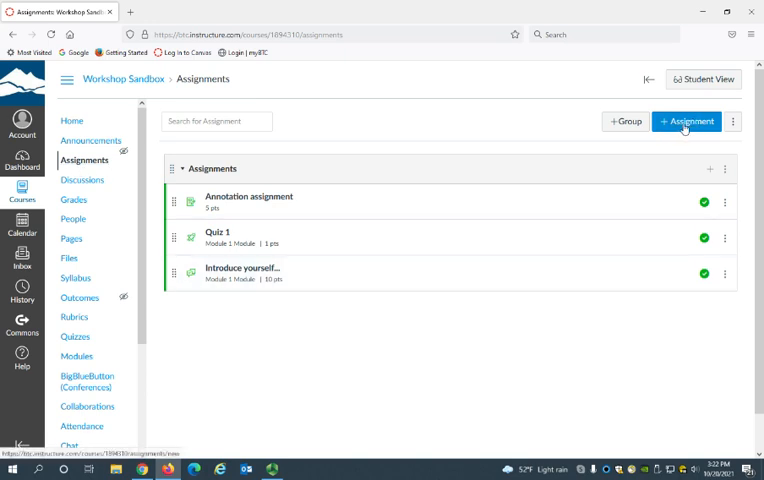
{"action": "left_click", "coordinate": [686, 120]}
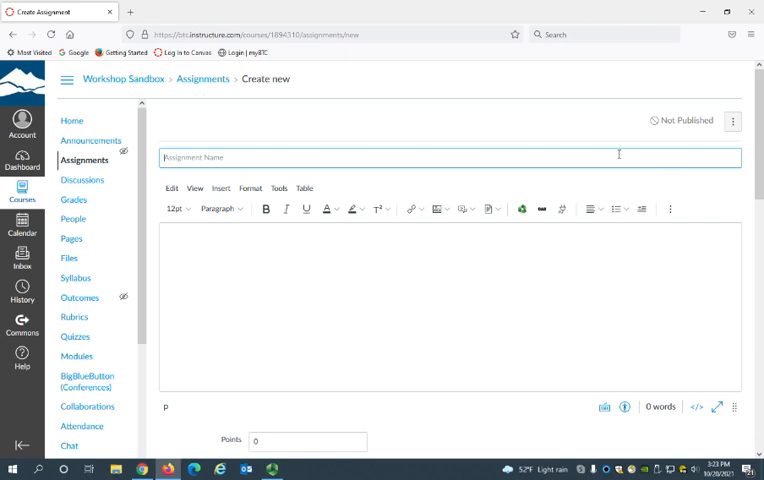
Name the assignment 'Essay 1' with description 'Write an essay. Make it good.'.
{"action": "type", "text": "Esi"}
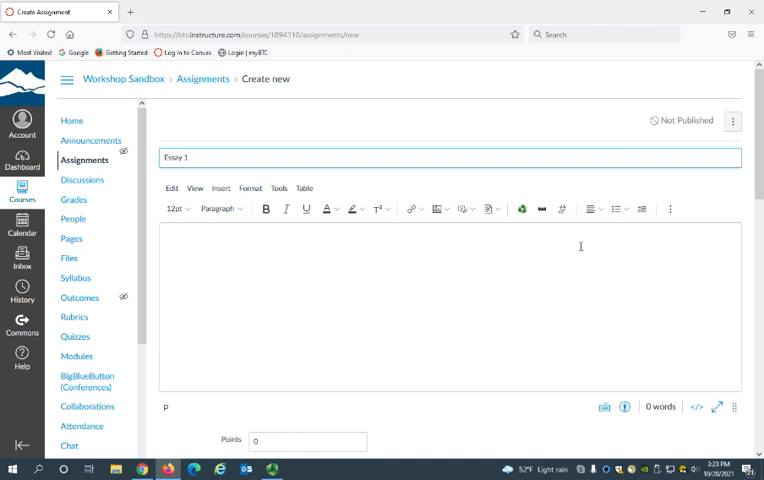
{"action": "type", "text": "W"}
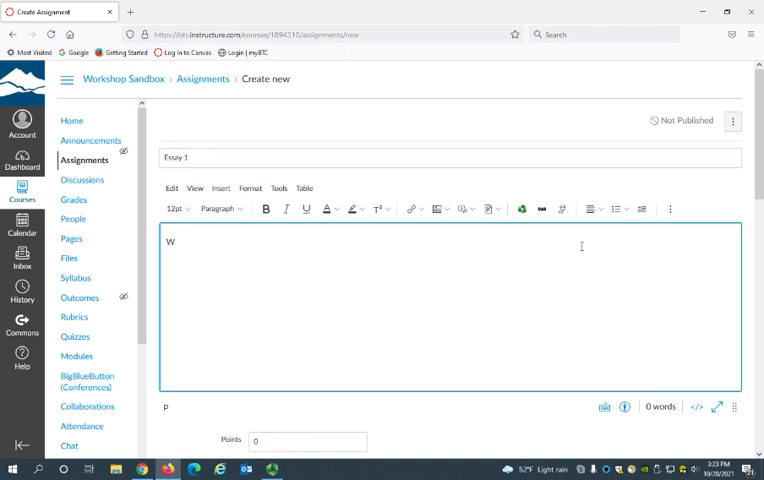
{"action": "type", "text": "rite an"}
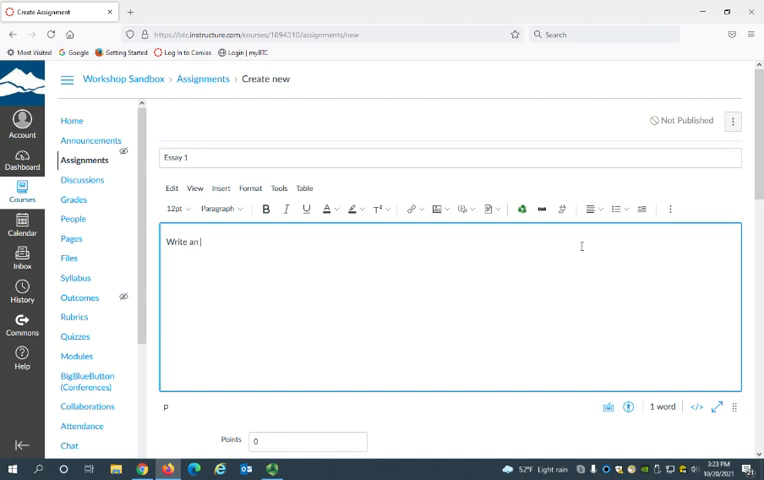
{"action": "type", "text": "essay. M"}
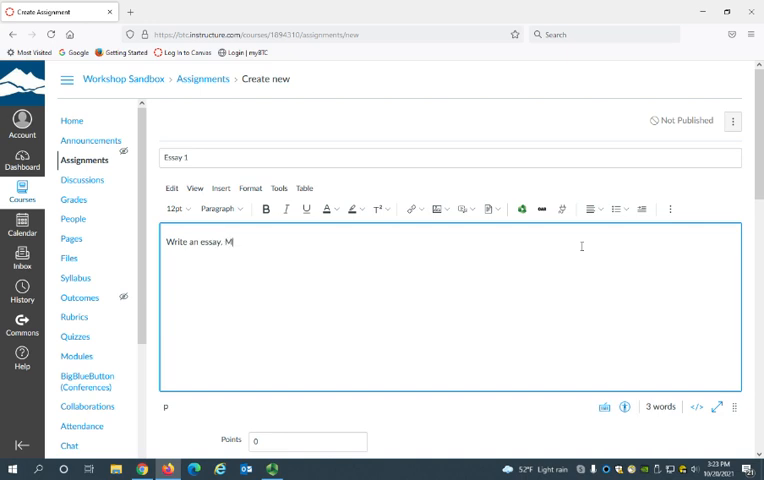
{"action": "type", "text": "ake it good."}
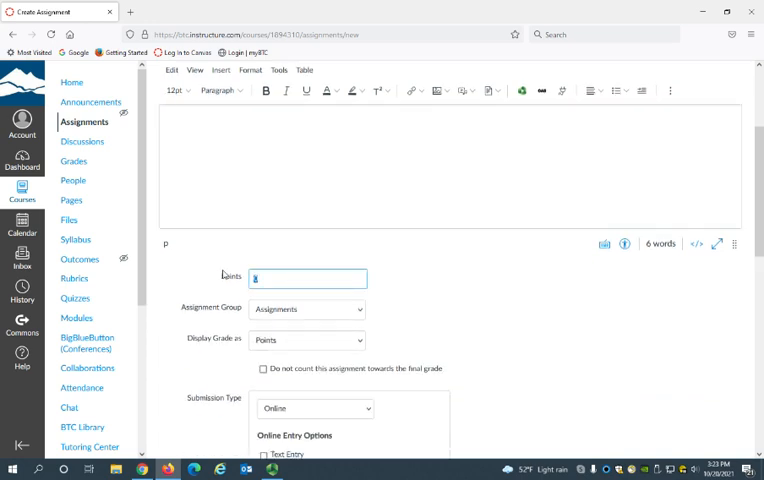
Set the assignment's Points value to 25 and review grade display and submission settings.
{"action": "type", "text": "0"}
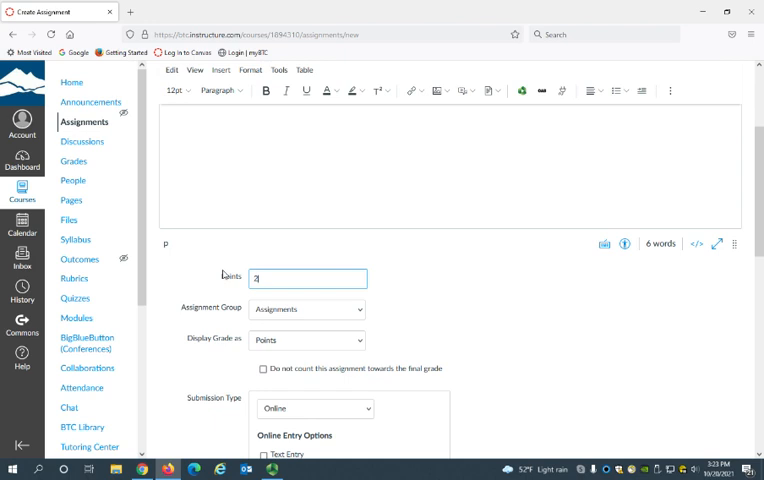
{"action": "type", "text": "5"}
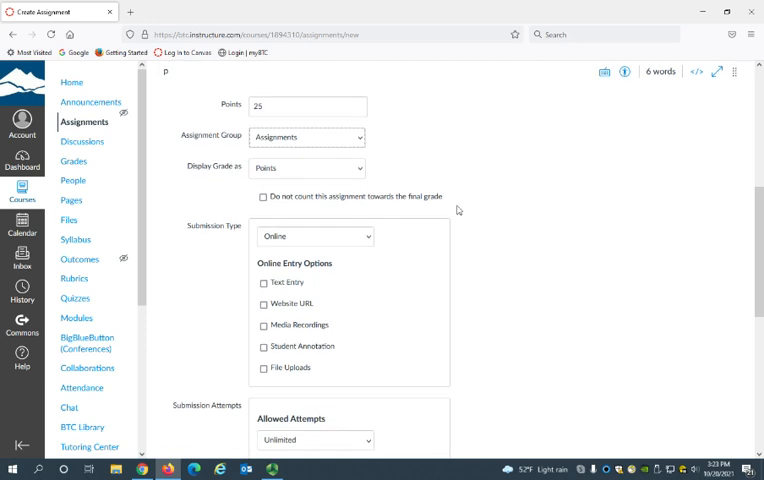
{"action": "scroll", "scroll_direction": "down", "scroll_amount": 3}
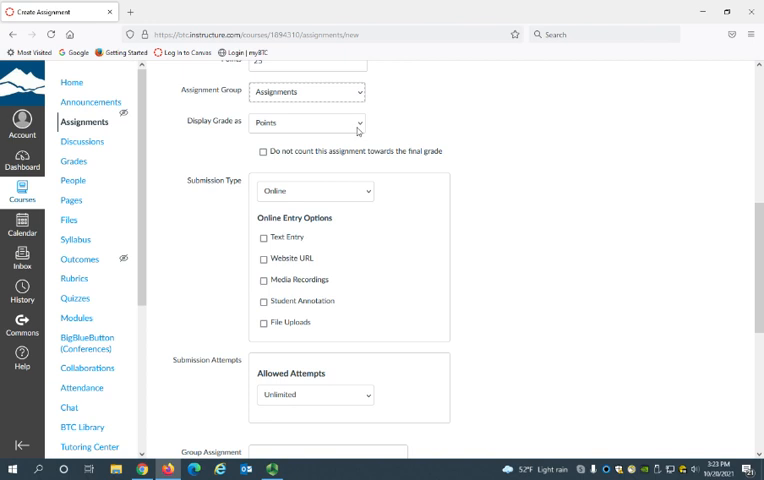
{"action": "left_click", "coordinate": [314, 122]}
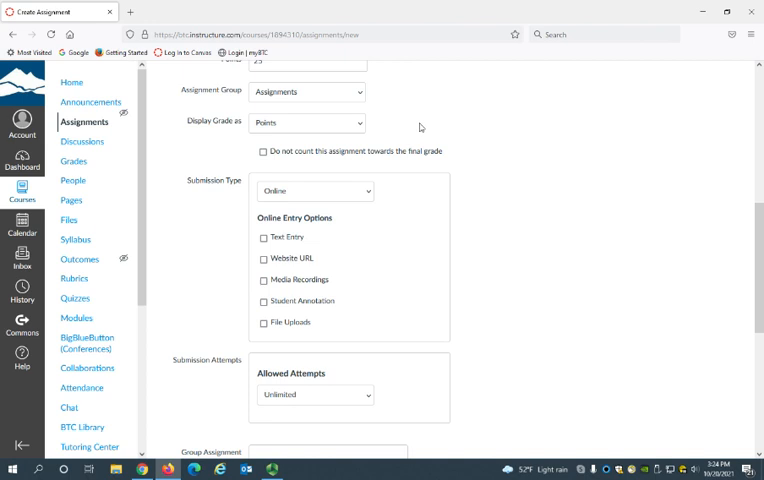
{"action": "scroll", "scroll_direction": "down", "scroll_amount": 3}
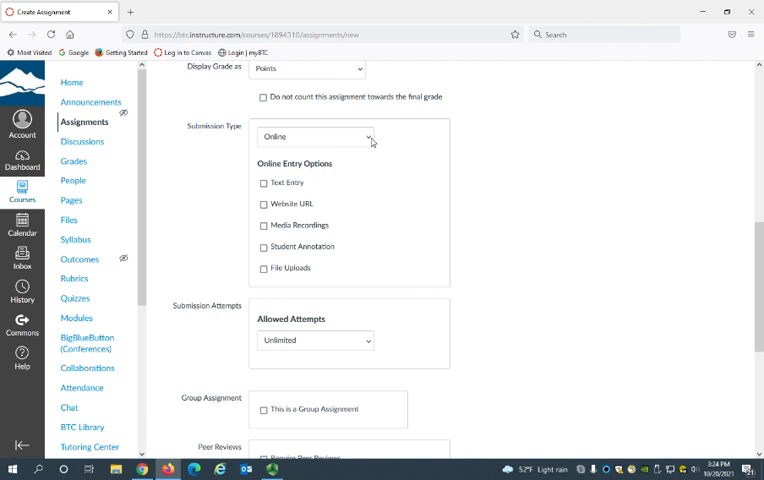
{"action": "mouse_move", "coordinate": [288, 150]}
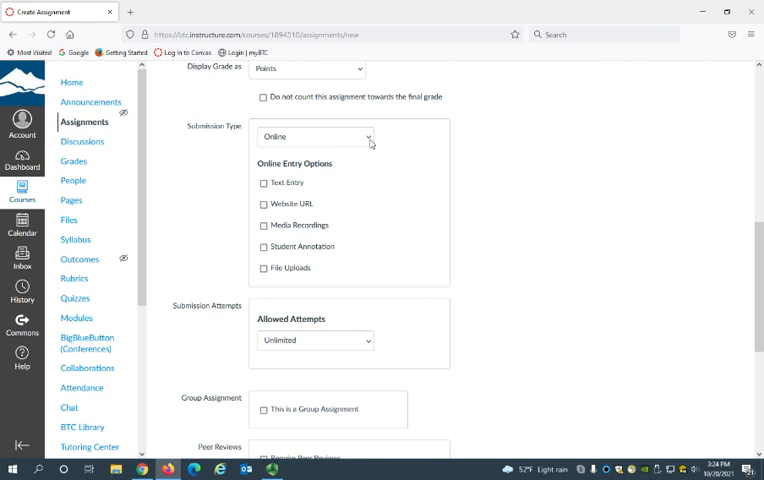
Change the Submission Type from Online to On Paper.
{"action": "left_click", "coordinate": [316, 136]}
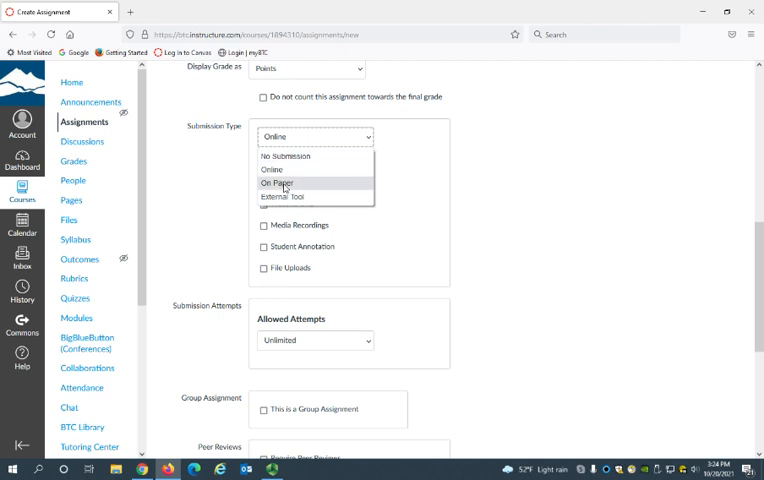
{"action": "left_click", "coordinate": [280, 184]}
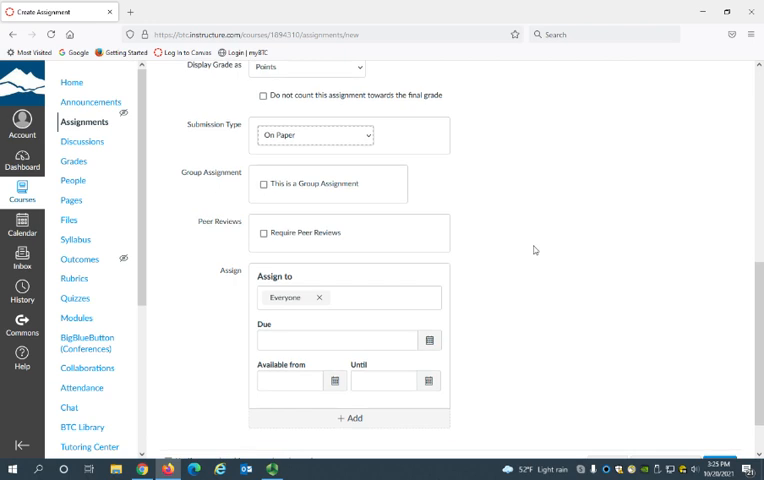
Pick October 21 at 11:59 PM as the due date for everyone.
{"action": "scroll", "scroll_direction": "down", "scroll_amount": 3}
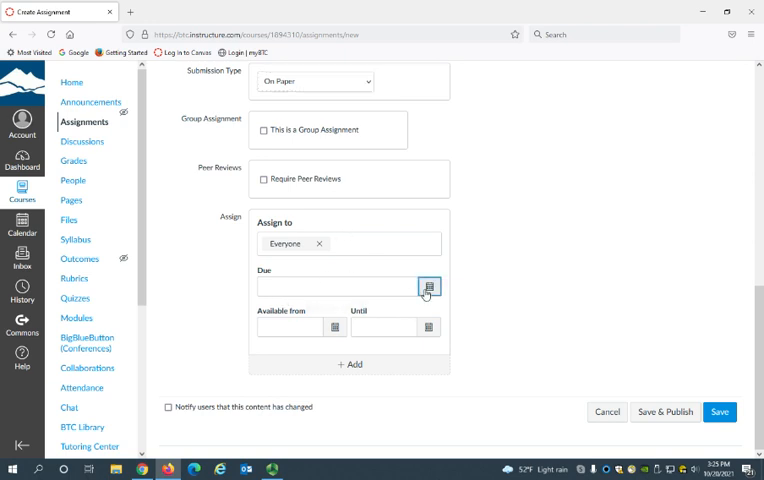
{"action": "left_click", "coordinate": [428, 288]}
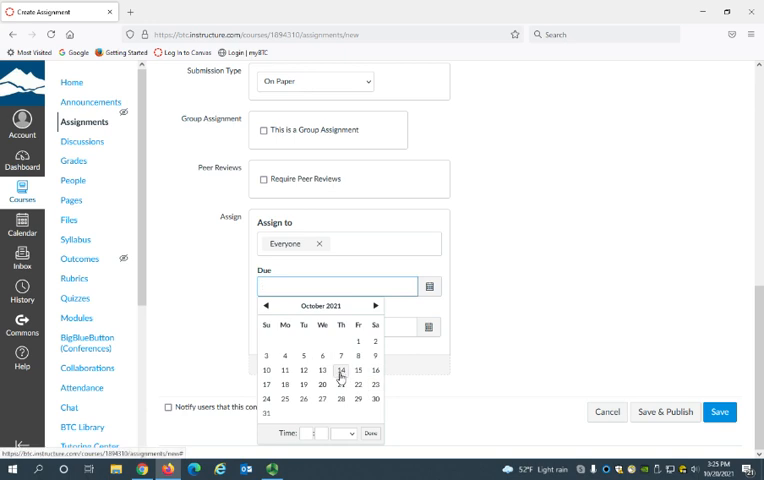
{"action": "left_click", "coordinate": [340, 384]}
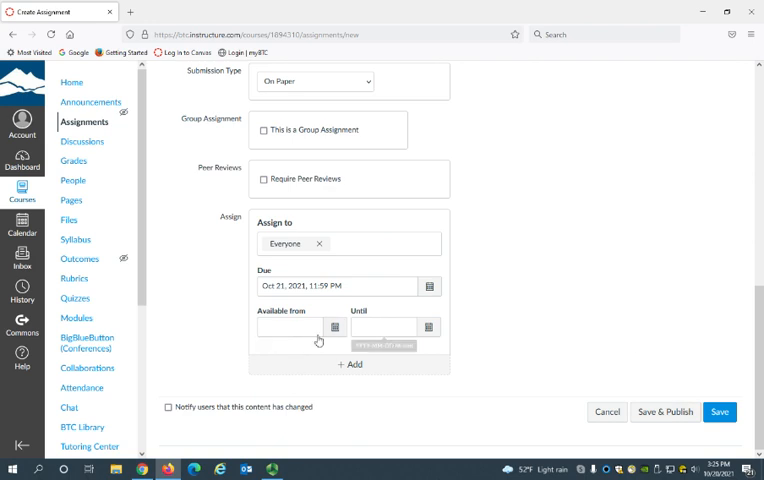
{"action": "left_click", "coordinate": [284, 328]}
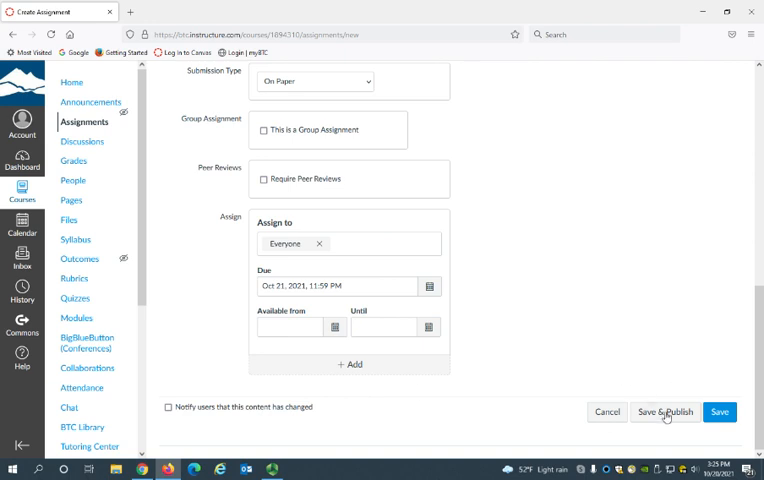
{"action": "mouse_move", "coordinate": [664, 412]}
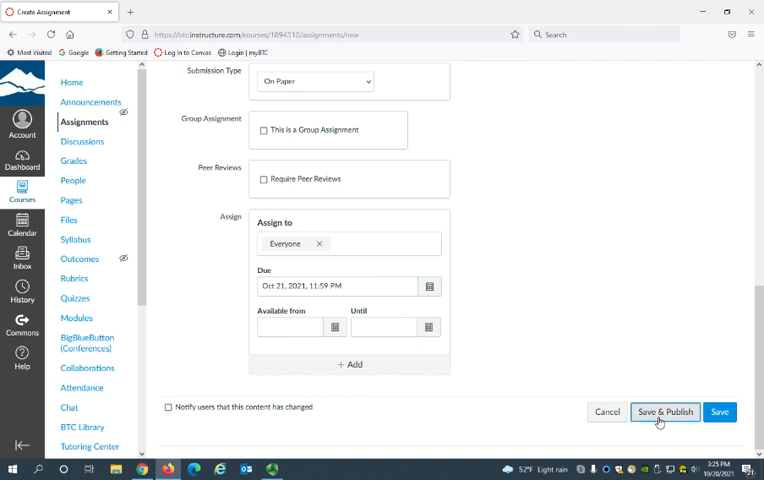
Save and publish the Essay 1 assignment.
{"action": "left_click", "coordinate": [664, 412]}
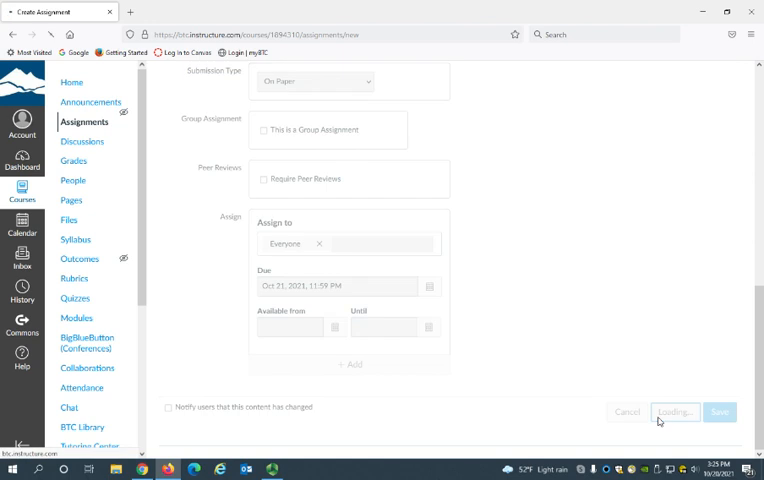
{"action": "left_click", "coordinate": [720, 412]}
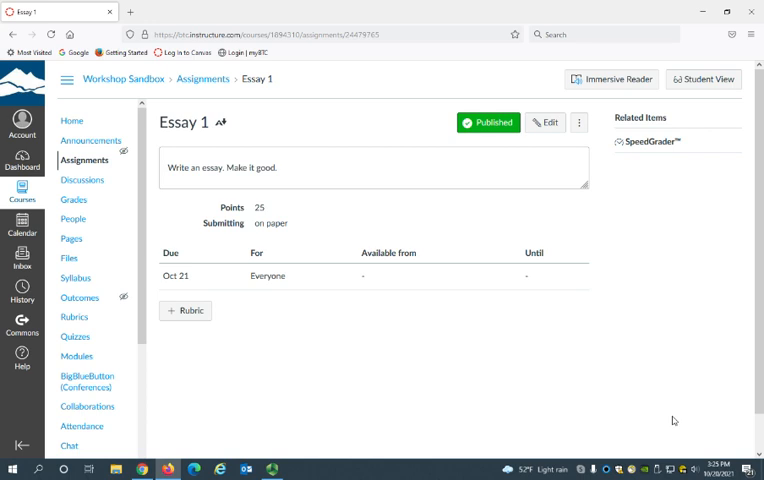
{"action": "mouse_move", "coordinate": [72, 200]}
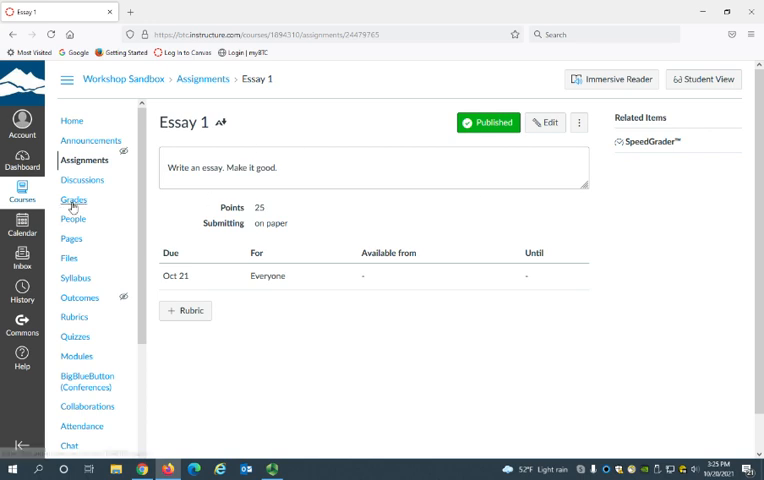
Return to the gradebook, where Essay 1 now appears as a 25-point column.
{"action": "left_click", "coordinate": [72, 200]}
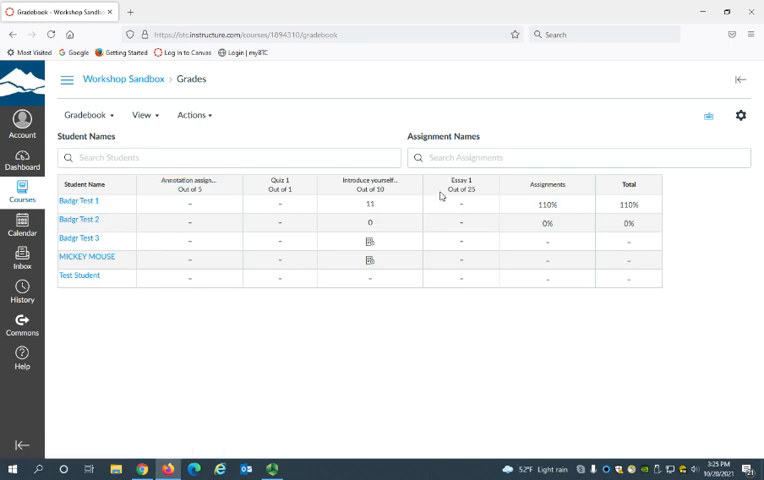
{"action": "mouse_move", "coordinate": [464, 294]}
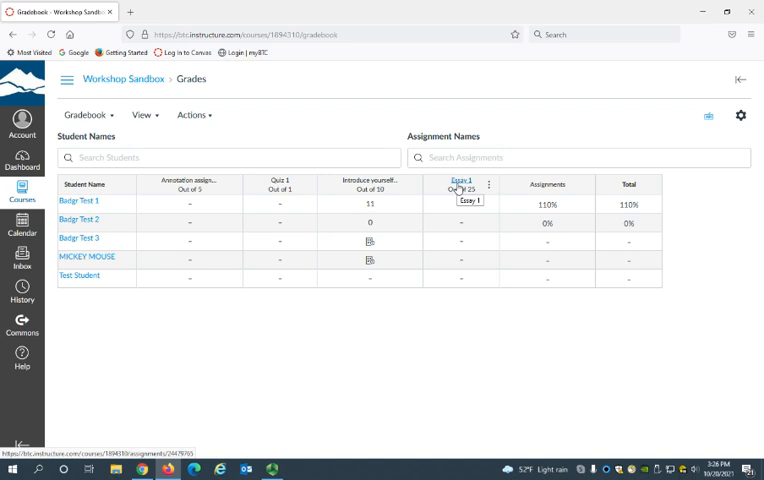
{"action": "mouse_move", "coordinate": [464, 208]}
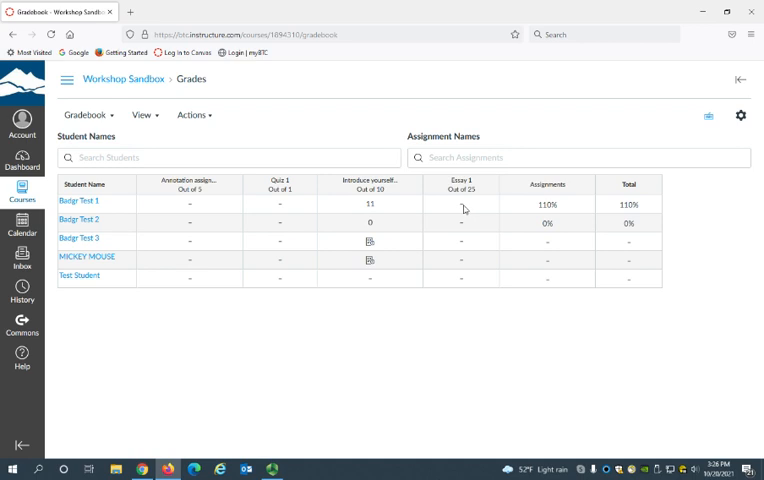
Enter Essay 1 scores of 25 for the first student and 12 for the second.
{"action": "left_click", "coordinate": [460, 204]}
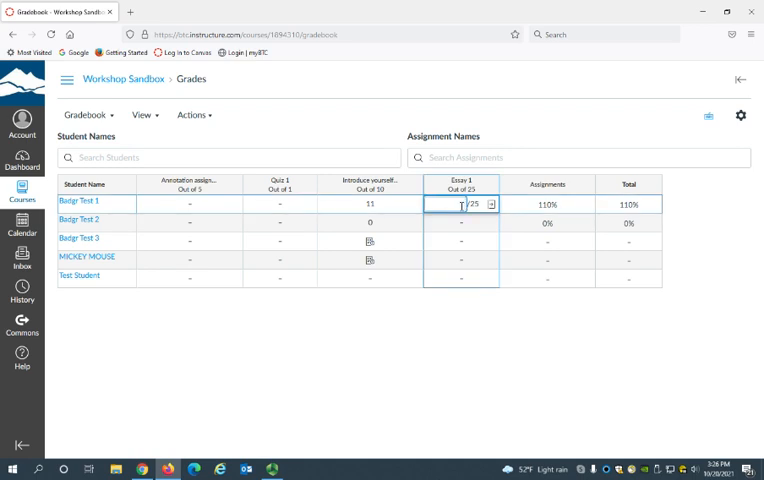
{"action": "type", "text": "25"}
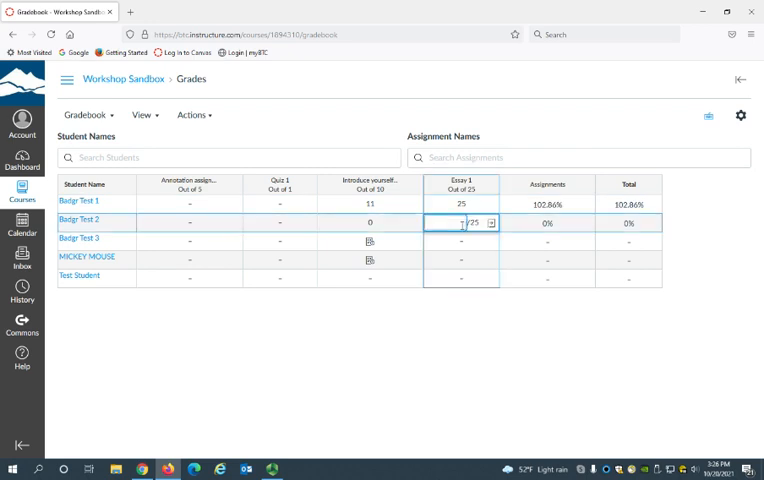
{"action": "type", "text": "12"}
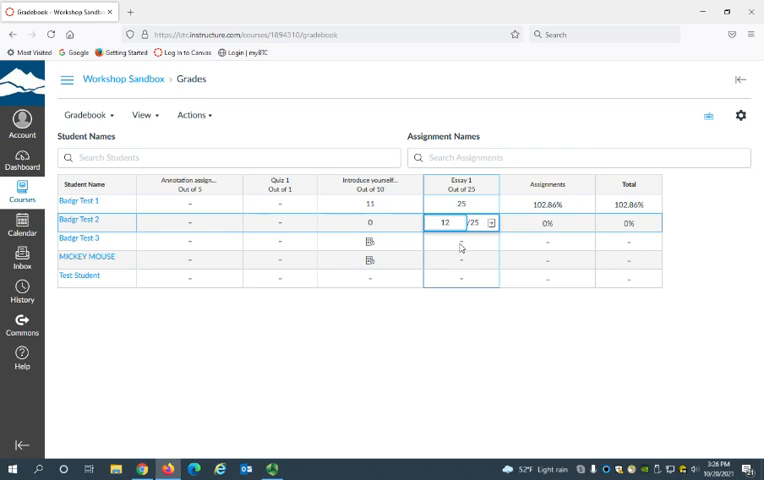
{"action": "key", "text": "Enter"}
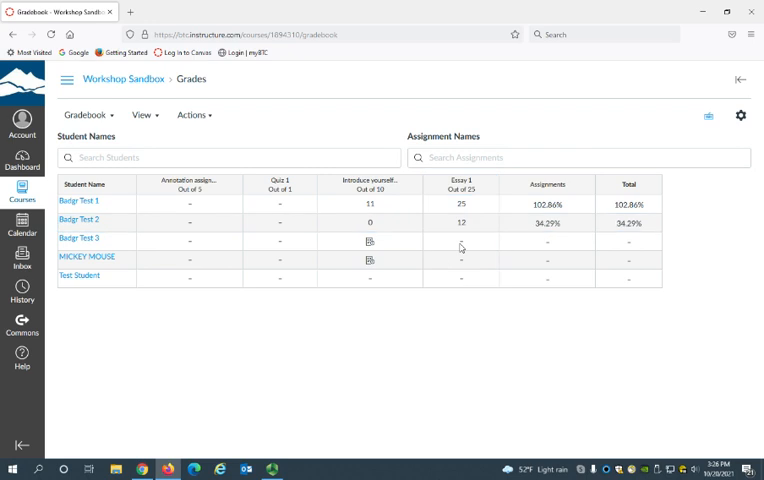